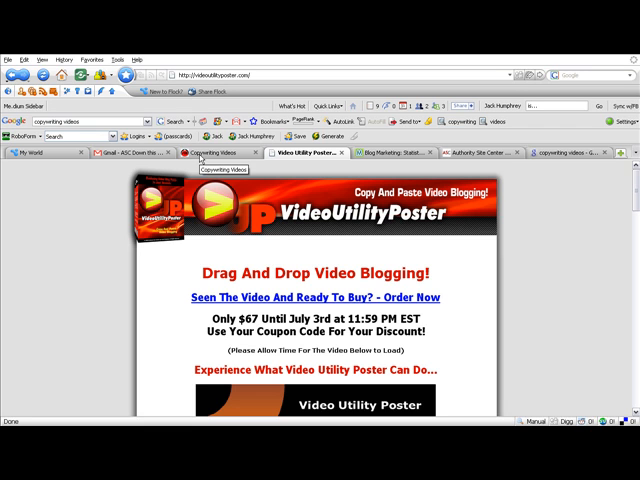
mouse_move(495, 167)
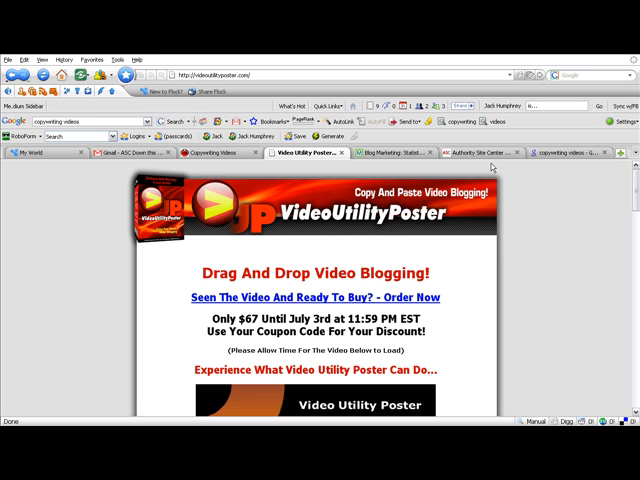
Open the Friday Traffic Report 'Copywriting Videos' post from the top Google result
left_click(217, 151)
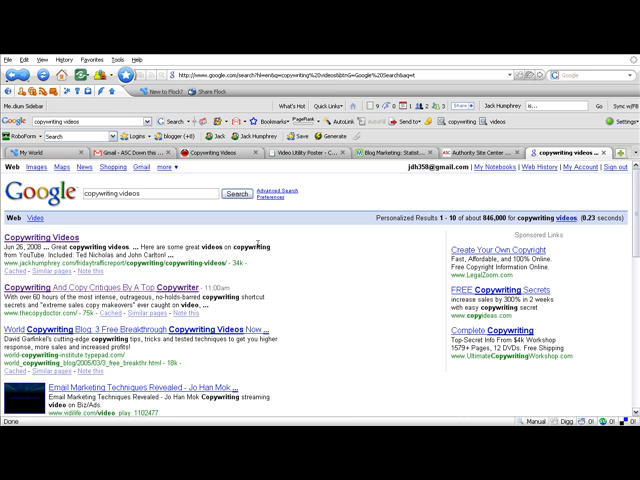
mouse_move(482, 225)
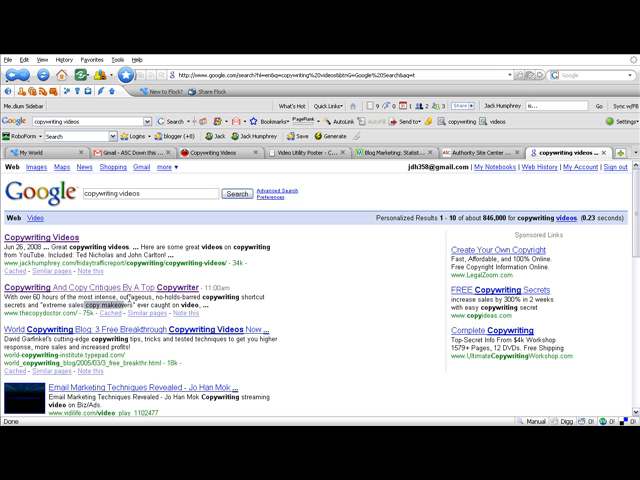
mouse_move(324, 176)
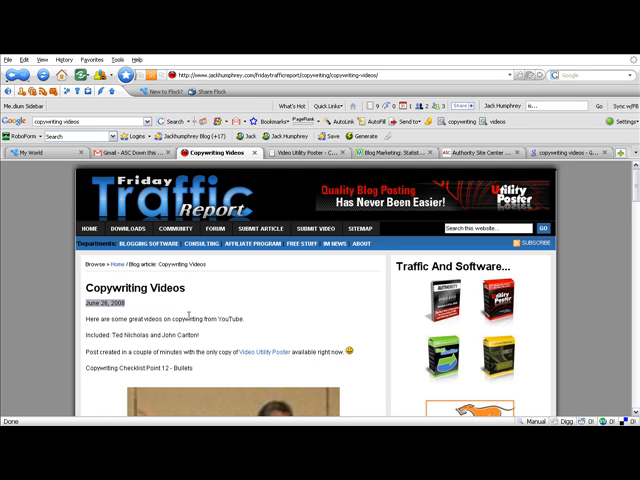
scroll("down", 3)
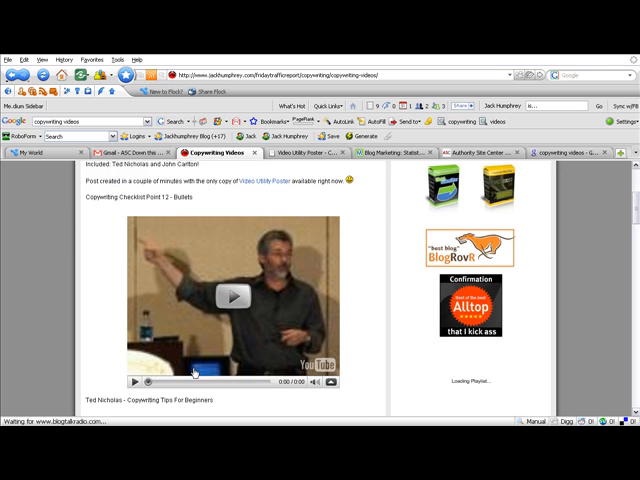
scroll("down", 3)
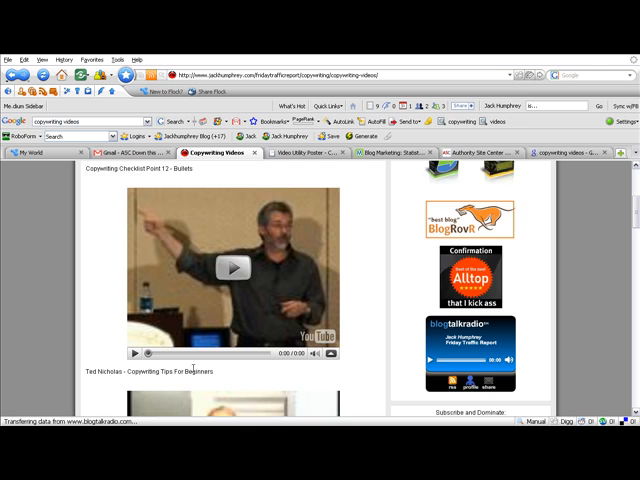
scroll("down", 3)
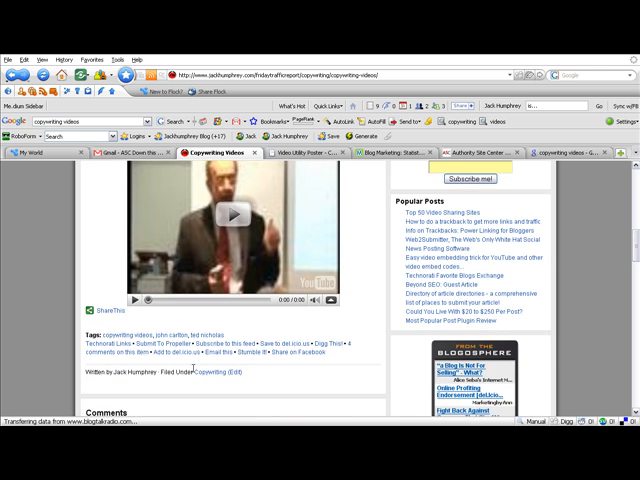
scroll("up", 3)
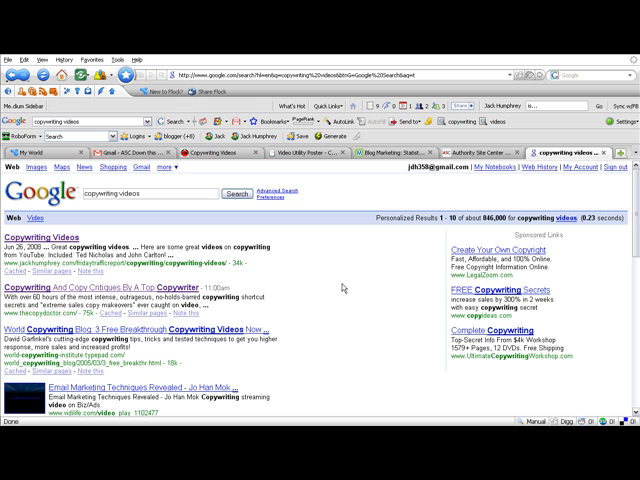
mouse_move(215, 166)
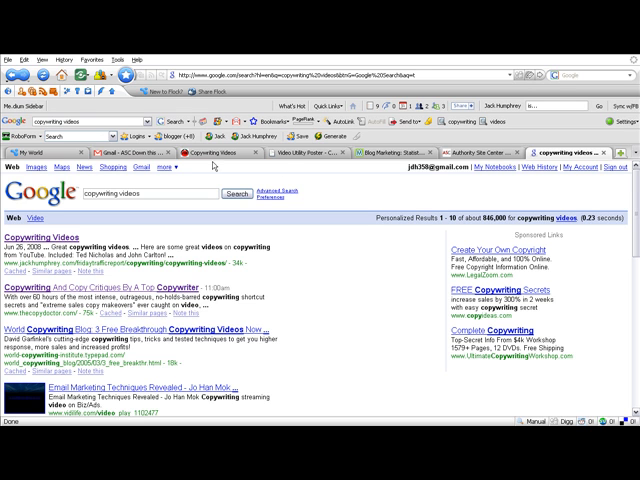